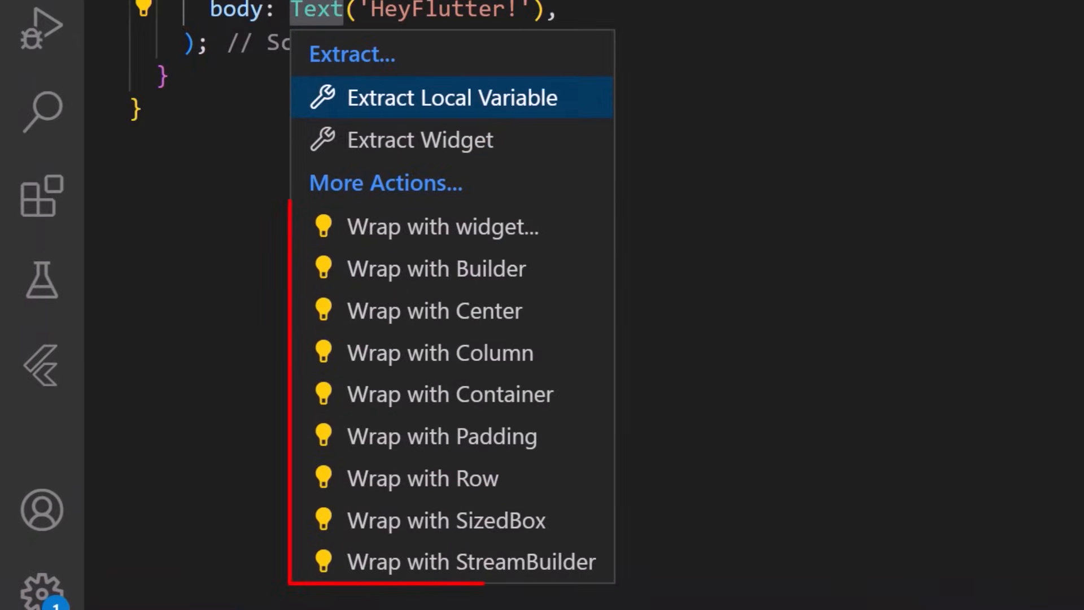
Step: Place the caret on the HeyFlutter! Text widget to bring up its refactorings
{"action": "left_click", "coordinate": [434, 311]}
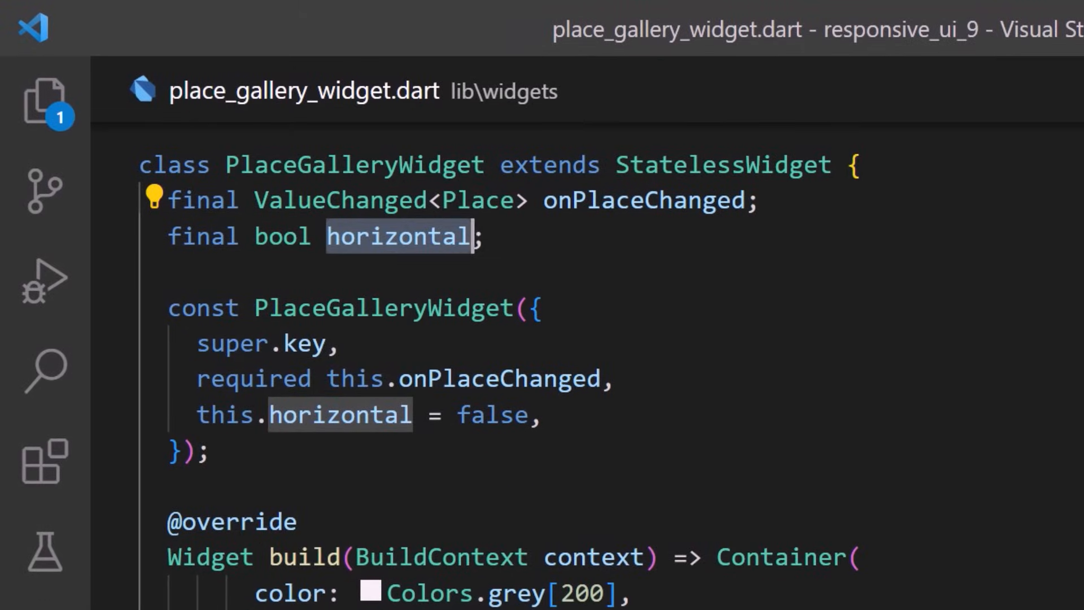
Step: Rename the horizontal field to isHorizontal across all references
{"action": "type", "text": "isHorizont"}
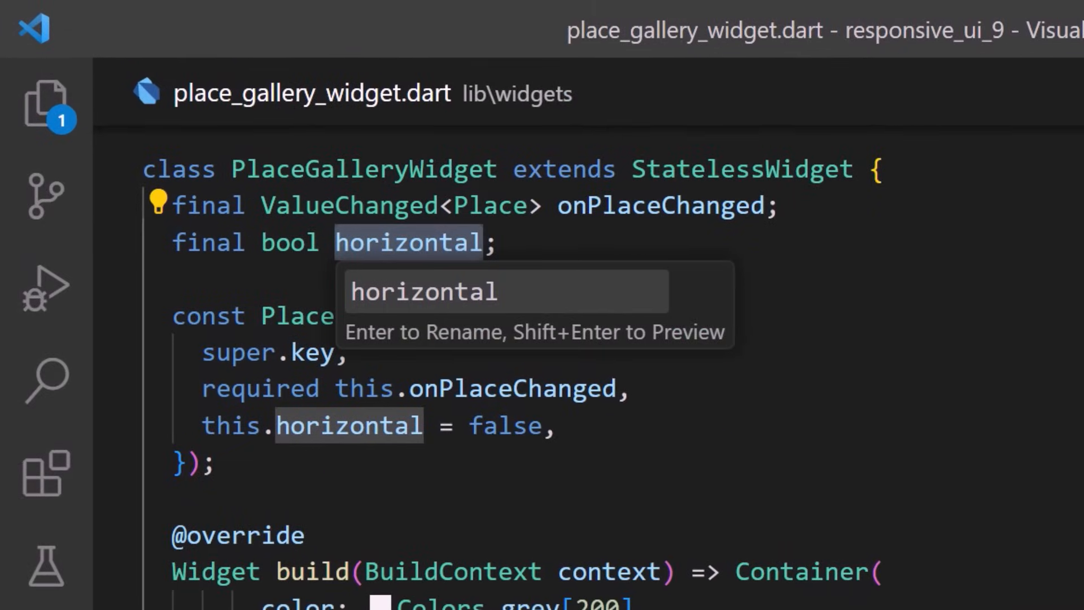
{"action": "key", "text": "Enter"}
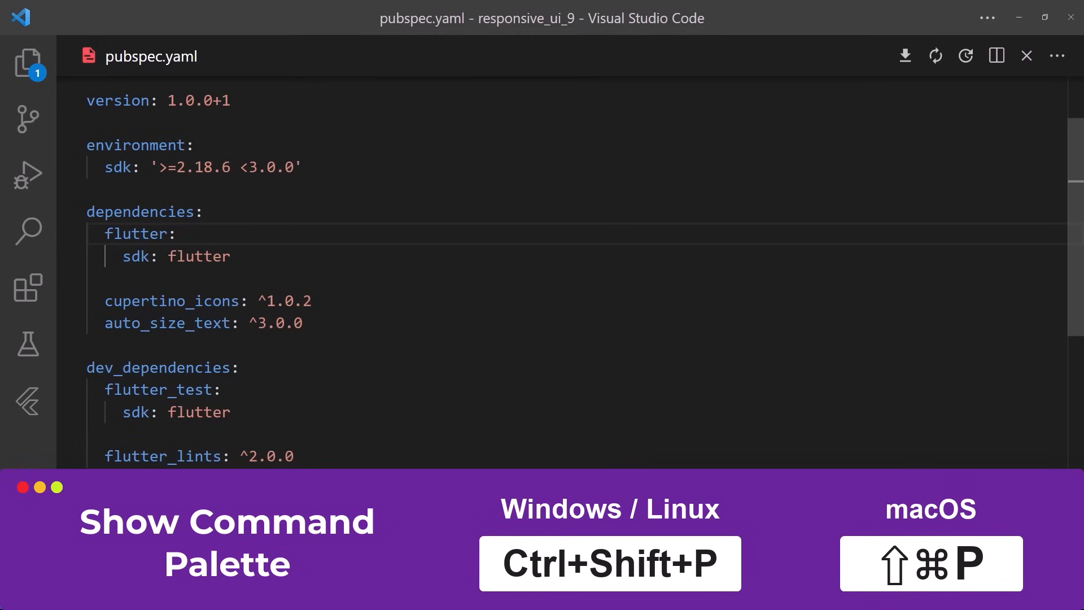
Step: Add a package to pubspec.yaml dependencies via Dart: Add Dependency
{"action": "key", "text": "ctrl+shift+p"}
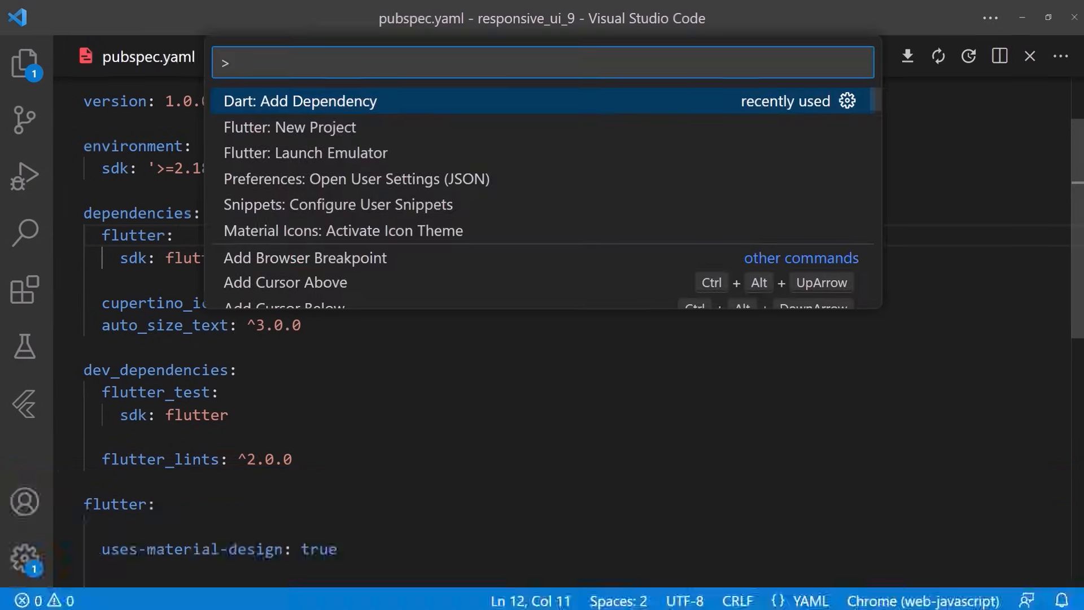
{"action": "type", "text": "add depe"}
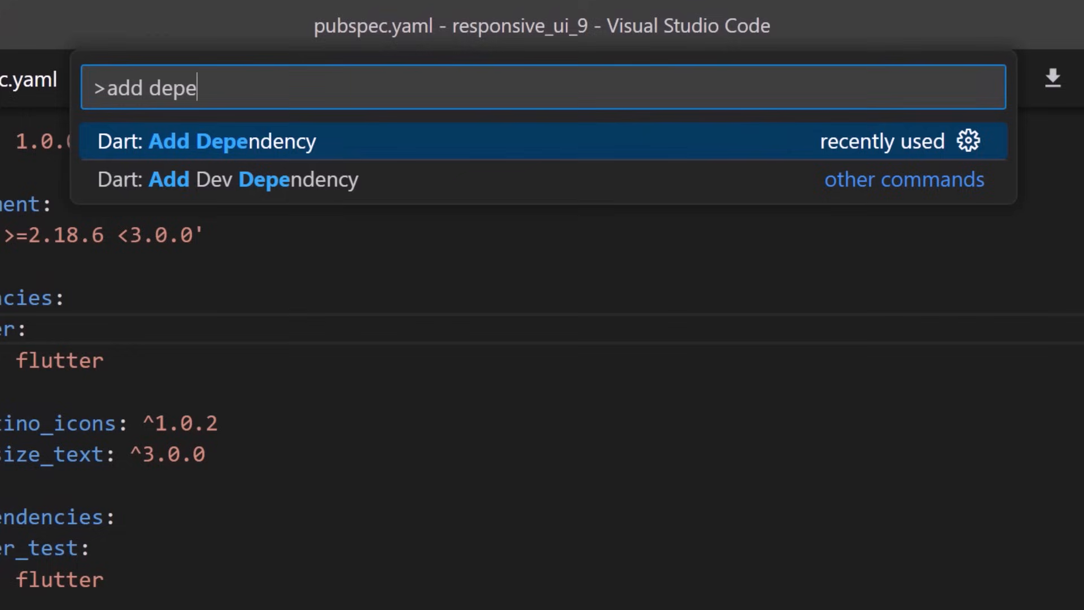
{"action": "left_click", "coordinate": [231, 141]}
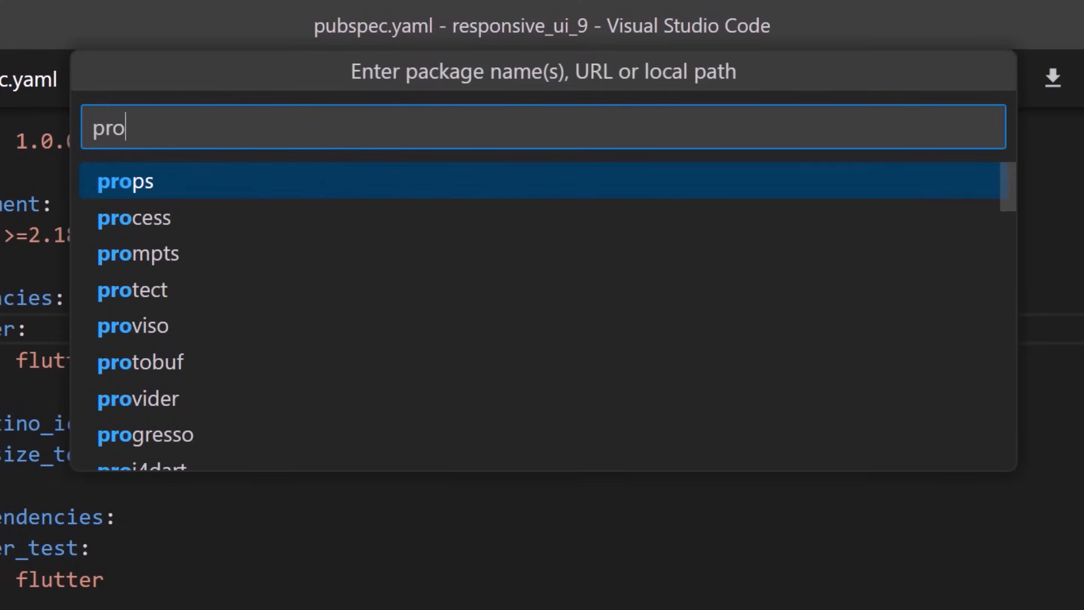
{"action": "left_click", "coordinate": [137, 398]}
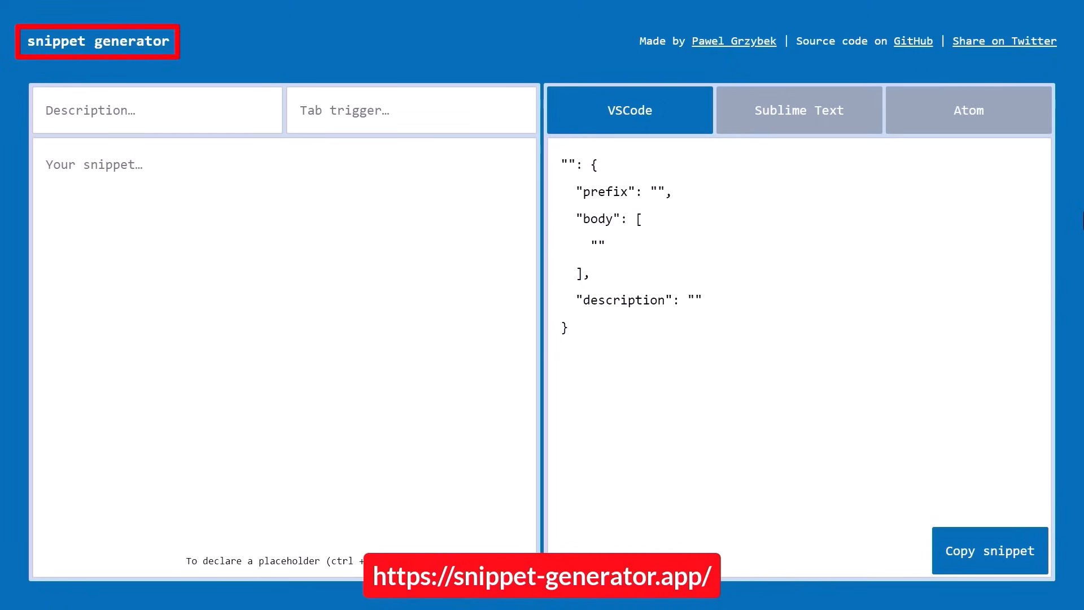
Step: Enter 'page' into the new VSCode snippet's fields
{"action": "type", "text": "page"}
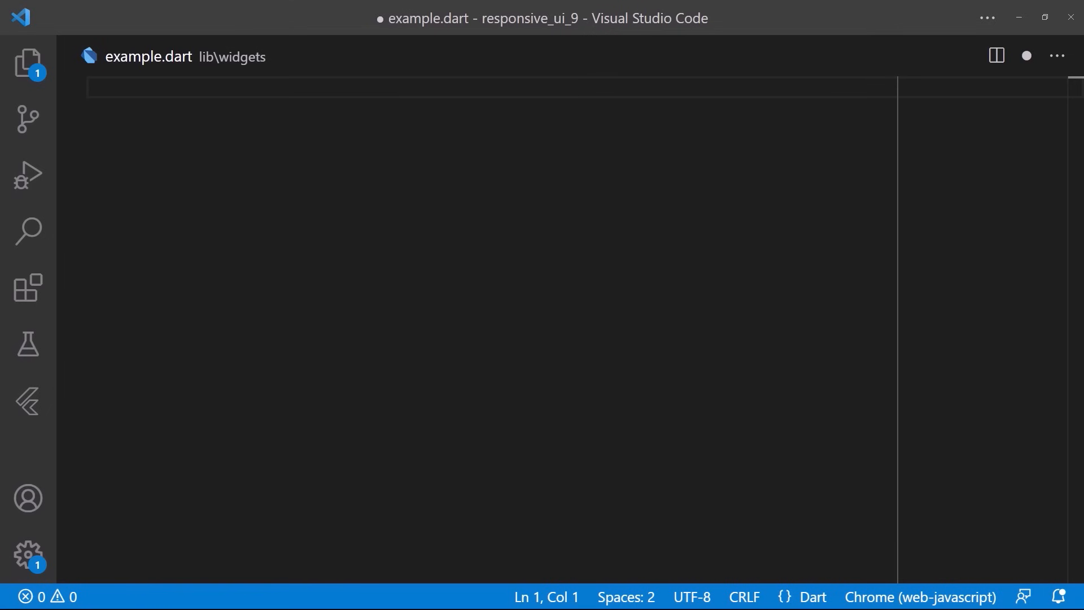
Step: Open dart.json via Configure User Snippets, then start the page snippet in example.dart
{"action": "key", "text": "ctrl+shift+p"}
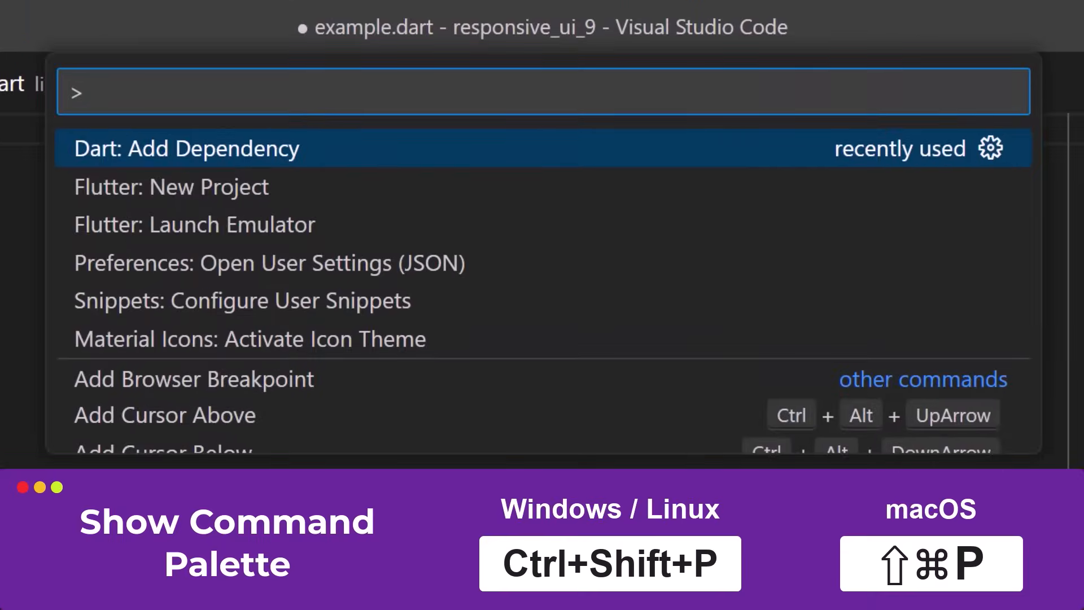
{"action": "type", "text": "configure u"}
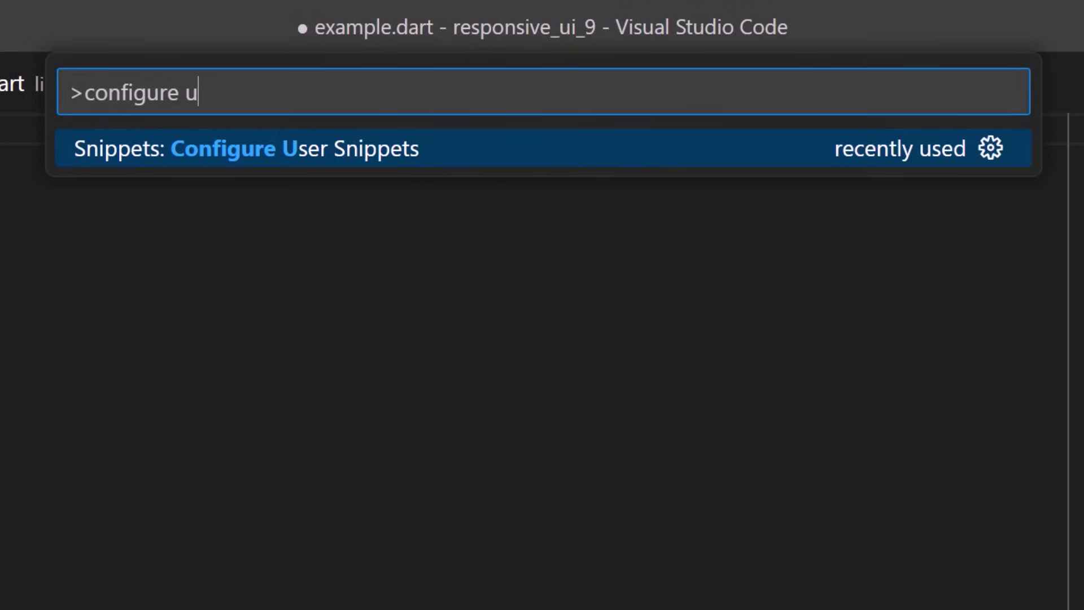
{"action": "type", "text": "da"}
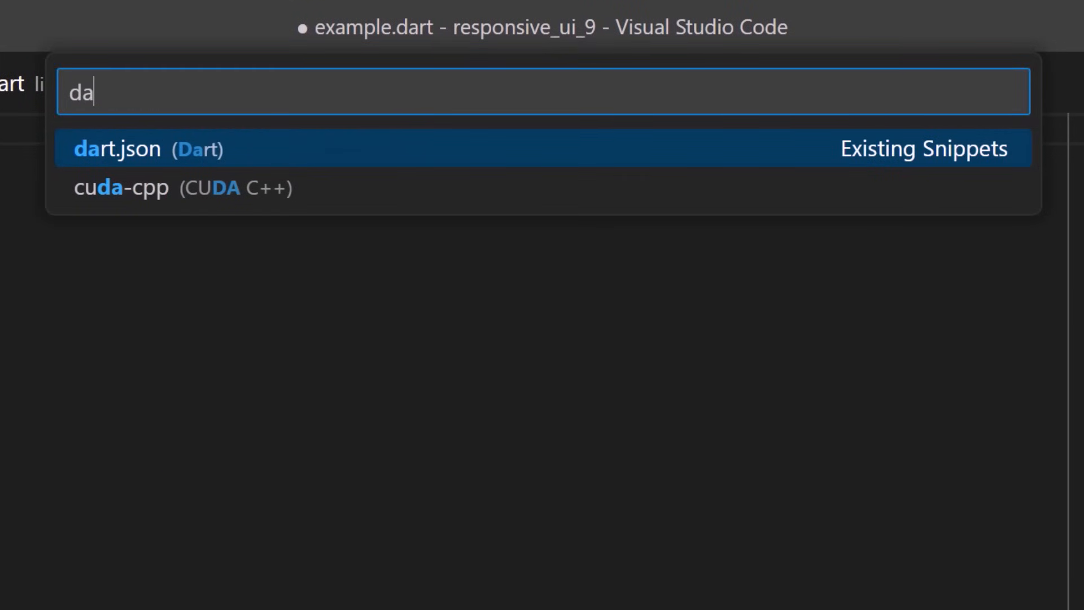
{"action": "left_click", "coordinate": [139, 148]}
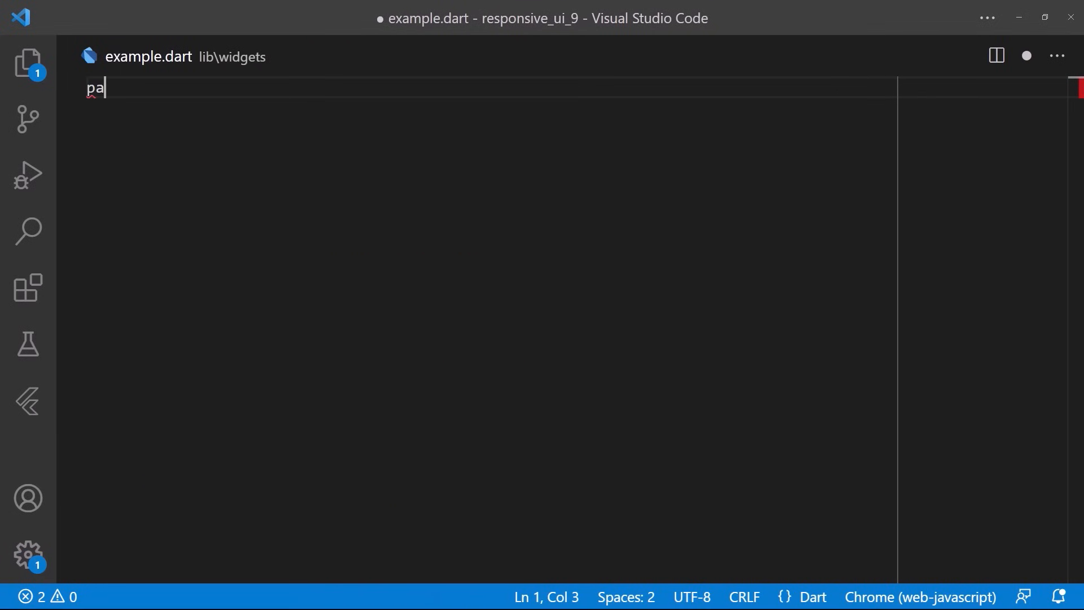
{"action": "type", "text": "ge"}
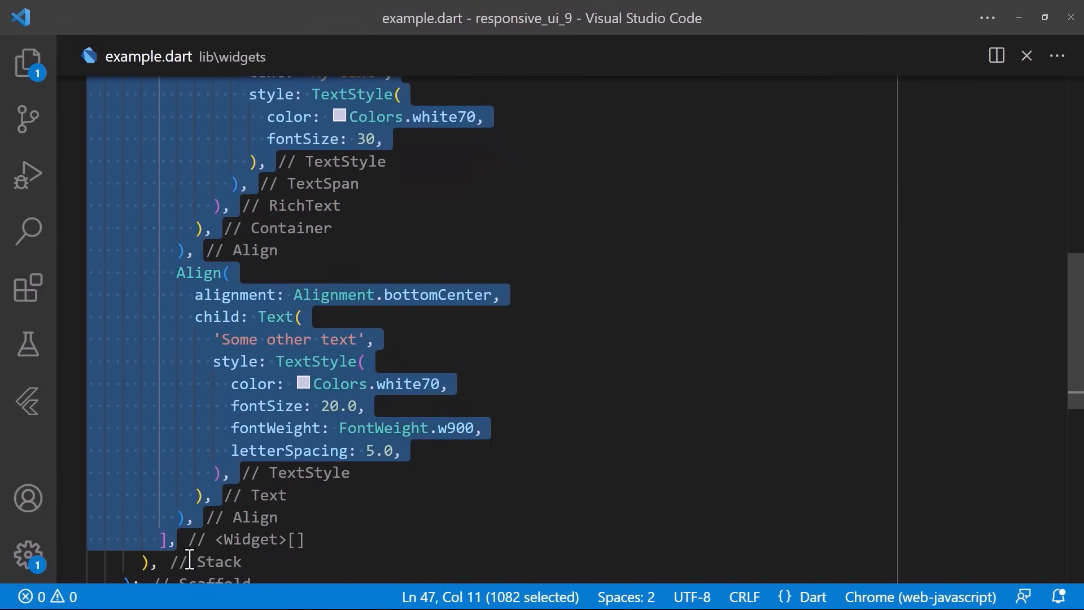
Step: Extract the Stack body into a separate build method with the default name
{"action": "scroll", "scroll_direction": "up", "scroll_amount": 3}
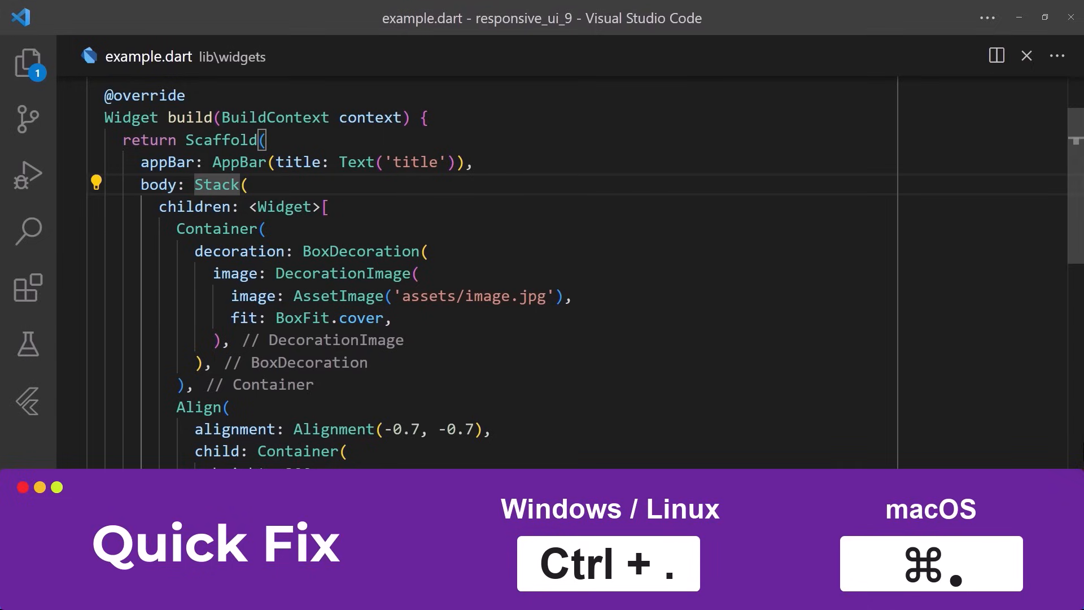
{"action": "key", "text": "Ctrl+."}
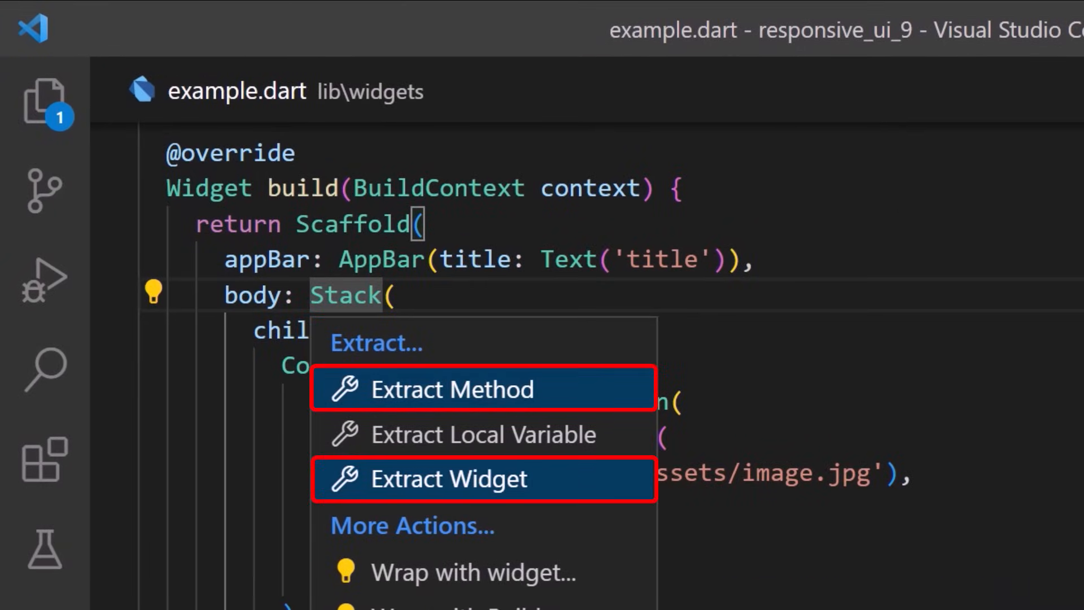
{"action": "left_click", "coordinate": [452, 388]}
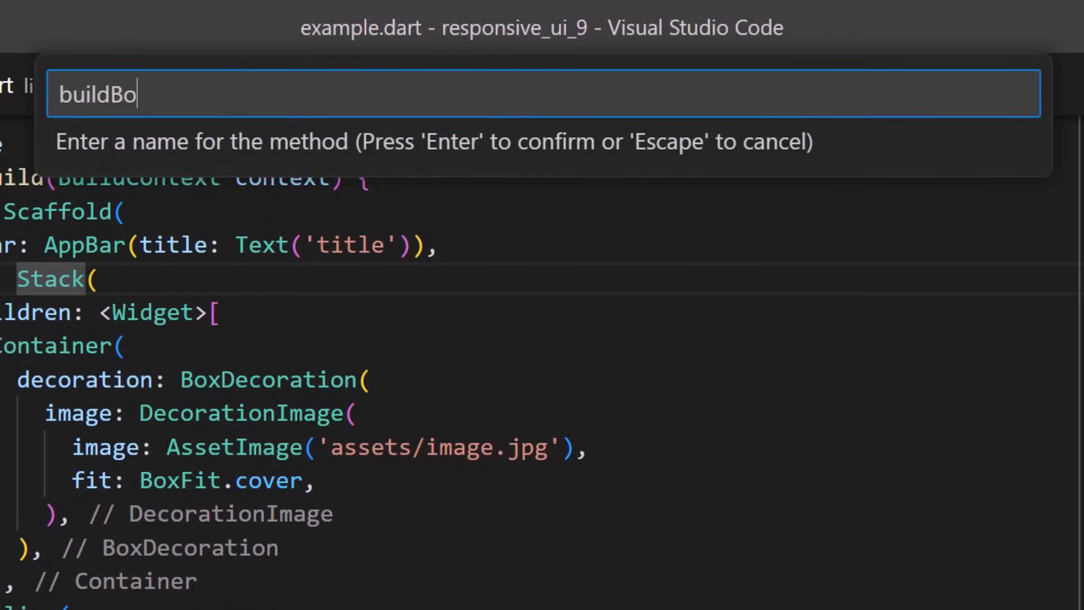
{"action": "key", "text": "Return"}
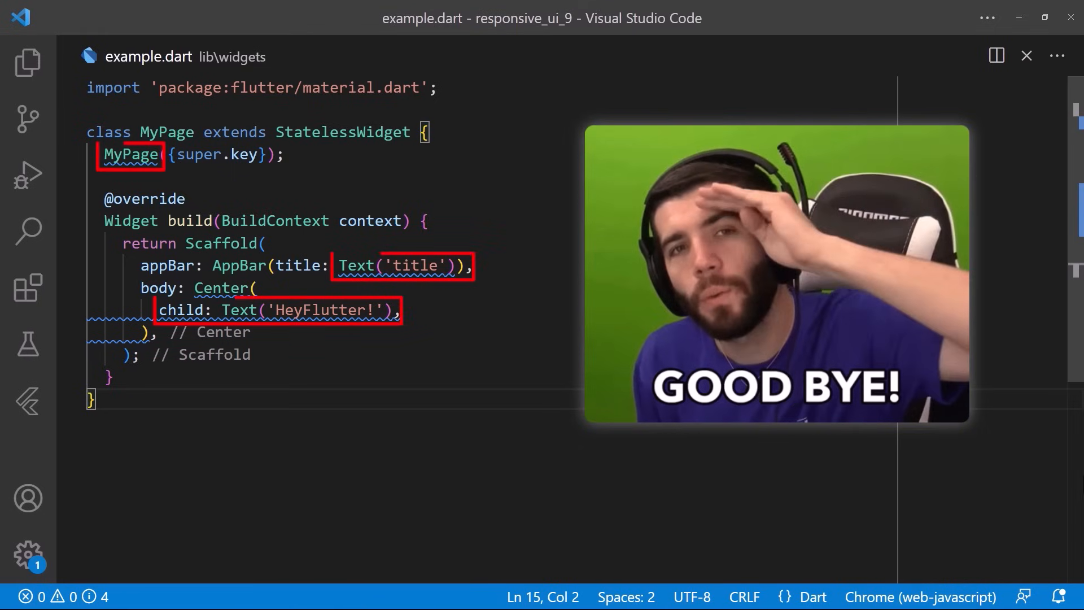
{"action": "mouse_move", "coordinate": [450, 336]}
{"action": "type", "text": ">use"}
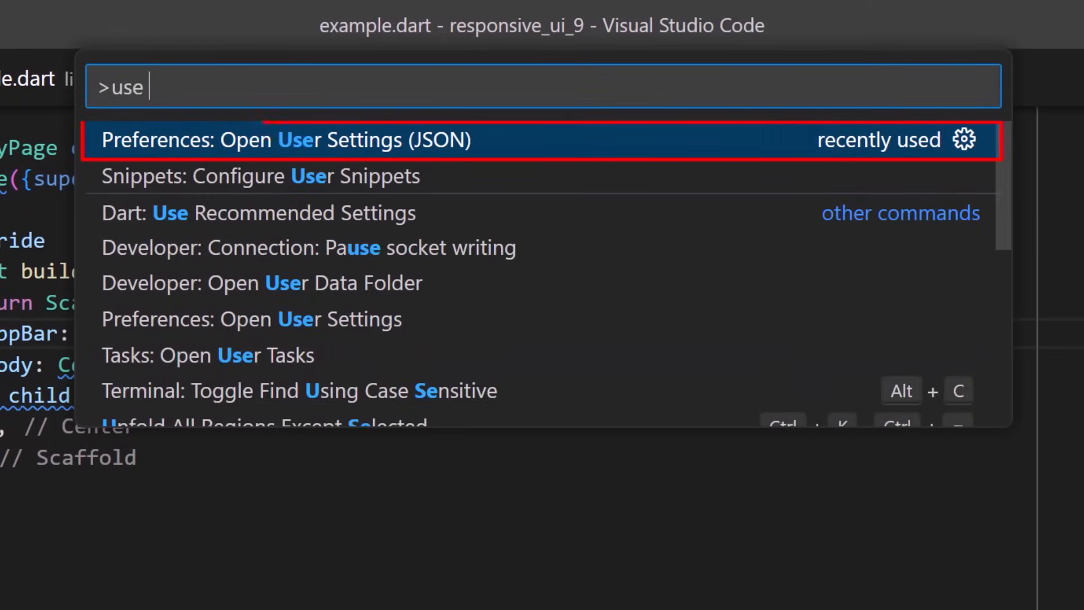
Step: Choose Preferences: Open User Settings (JSON)
{"action": "left_click", "coordinate": [287, 140]}
{"action": "type", "text": "// create a signup form with two textfields and a button"}
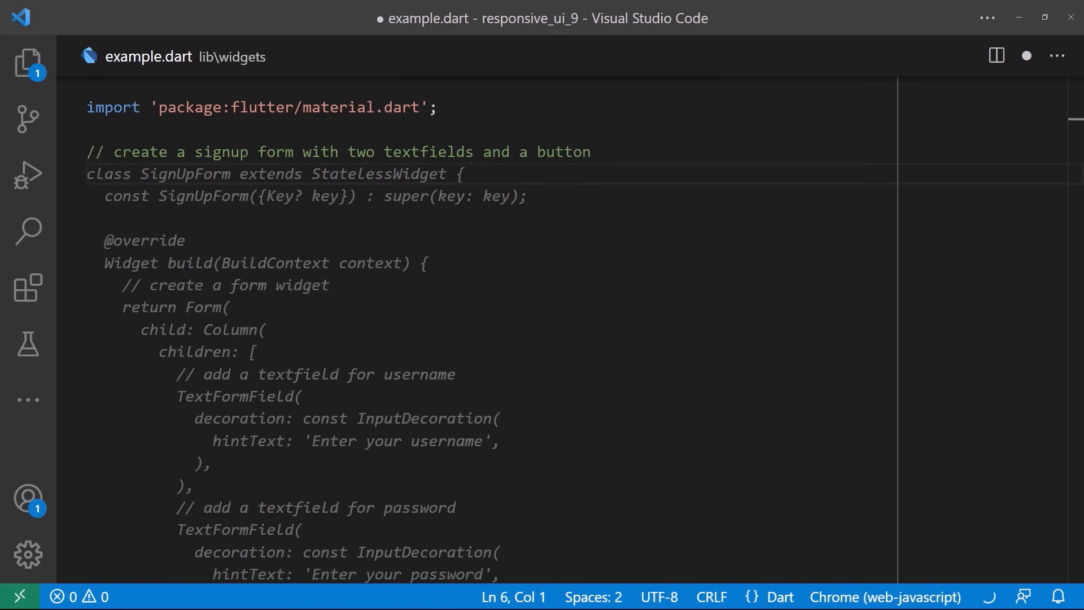
Step: Scroll through the Copilot SignUpForm suggestion with username and password fields
{"action": "scroll", "scroll_direction": "down", "scroll_amount": 3}
{"action": "type", "text": ">fluttergpt"}
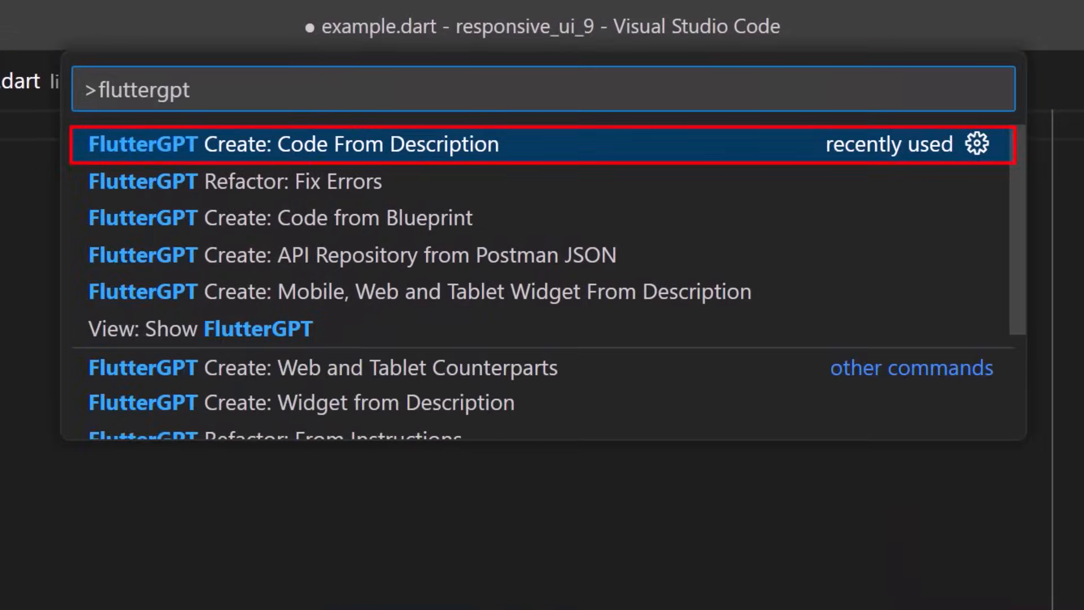
Step: Generate a signup page with username, password fields and Signup button using Create: Code From Description
{"action": "left_click", "coordinate": [290, 144]}
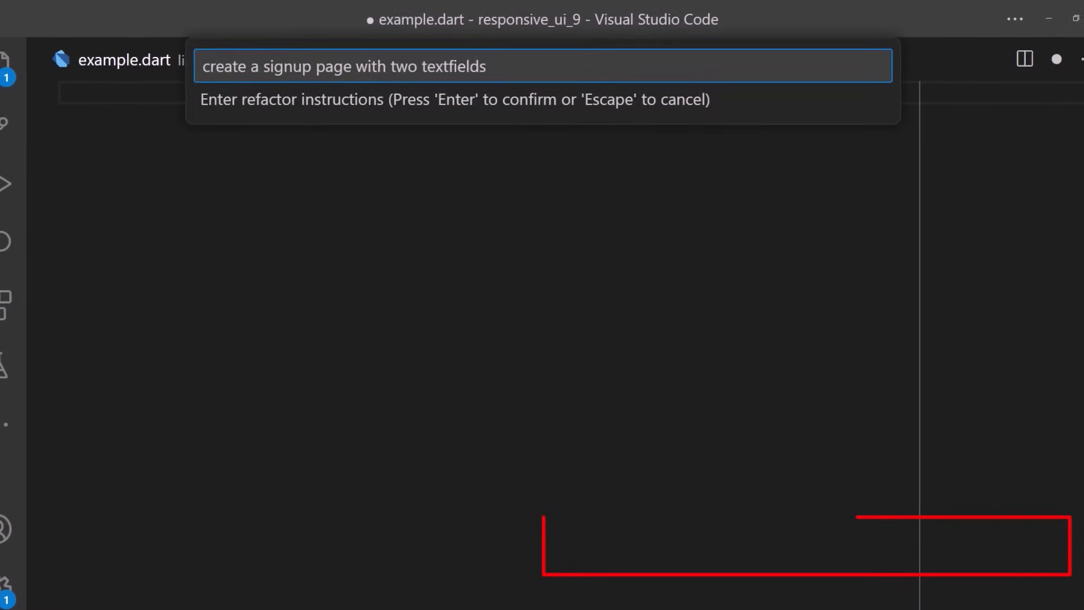
{"action": "key", "text": "Return"}
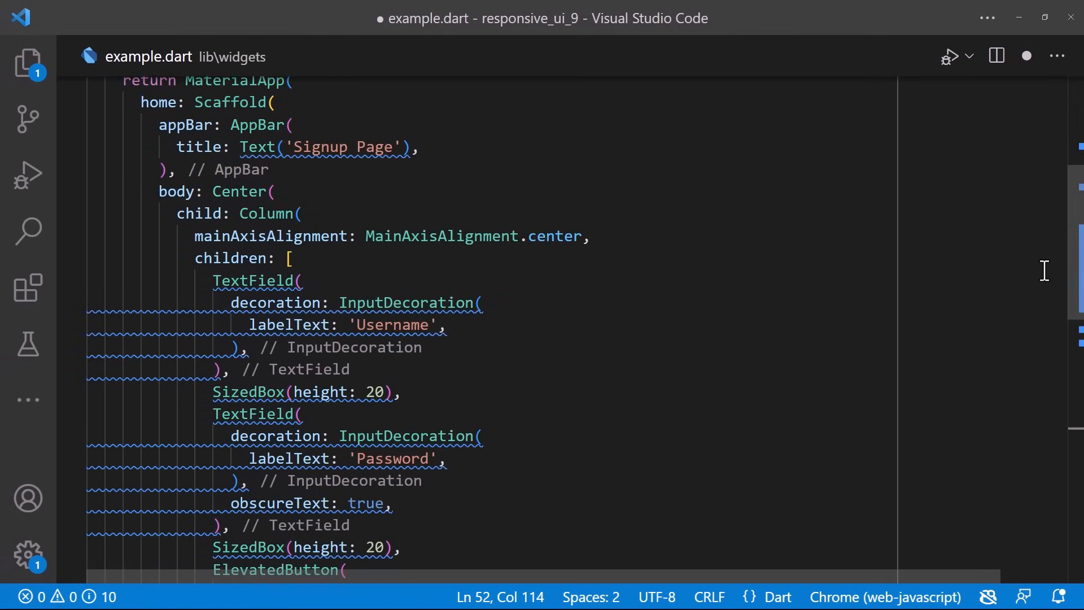
{"action": "scroll", "scroll_direction": "down", "scroll_amount": 3}
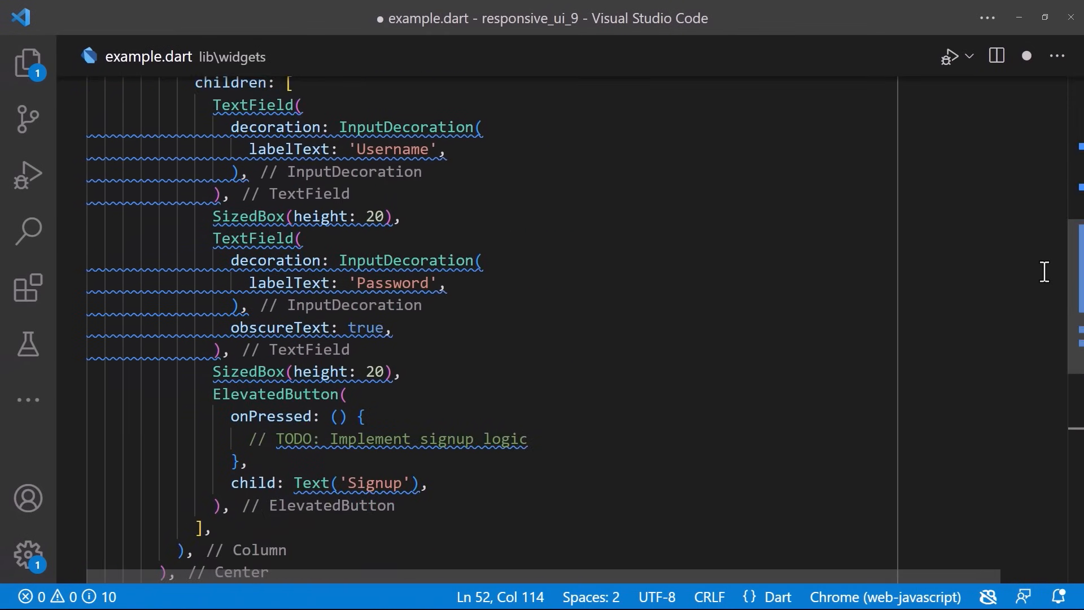
{"action": "scroll", "scroll_direction": "up", "scroll_amount": 3}
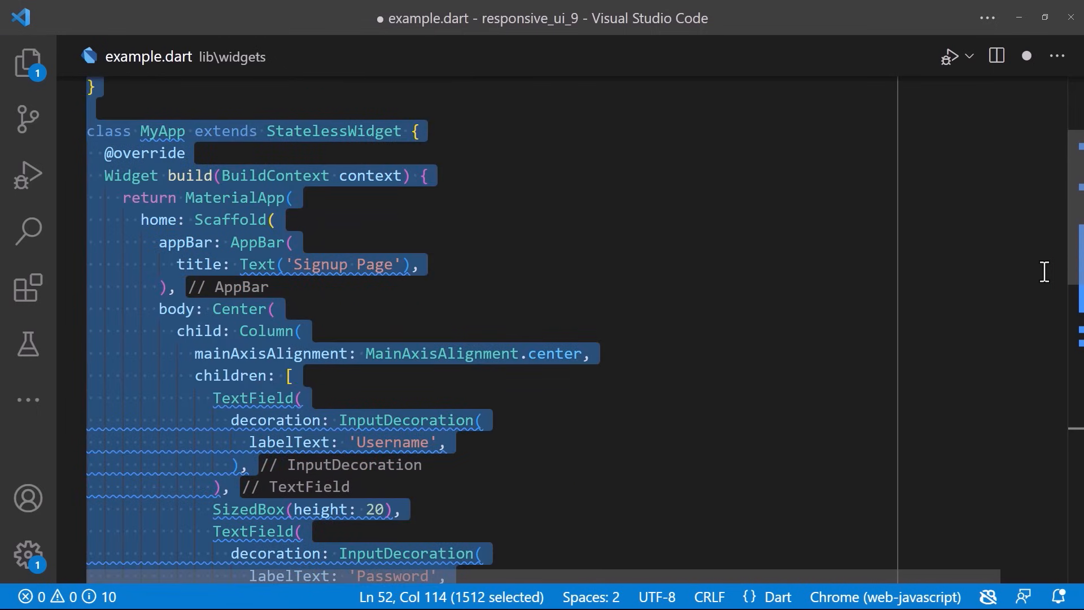
Step: Run FlutterGPT Refactor: Fix Errors on the generated signup page code
{"action": "type", "text": "fluttergpt"}
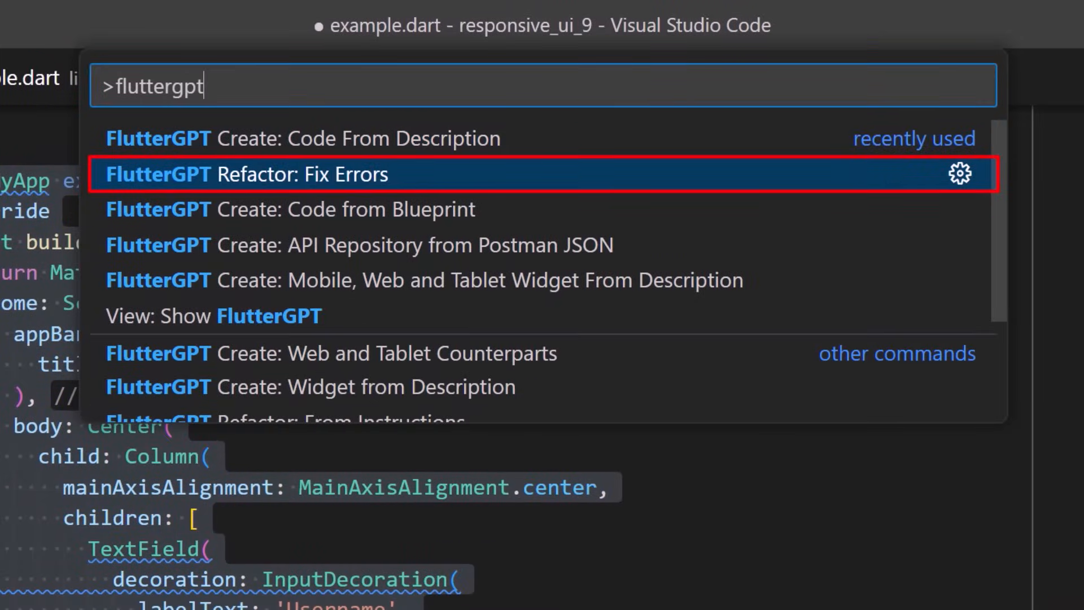
{"action": "left_click", "coordinate": [277, 175]}
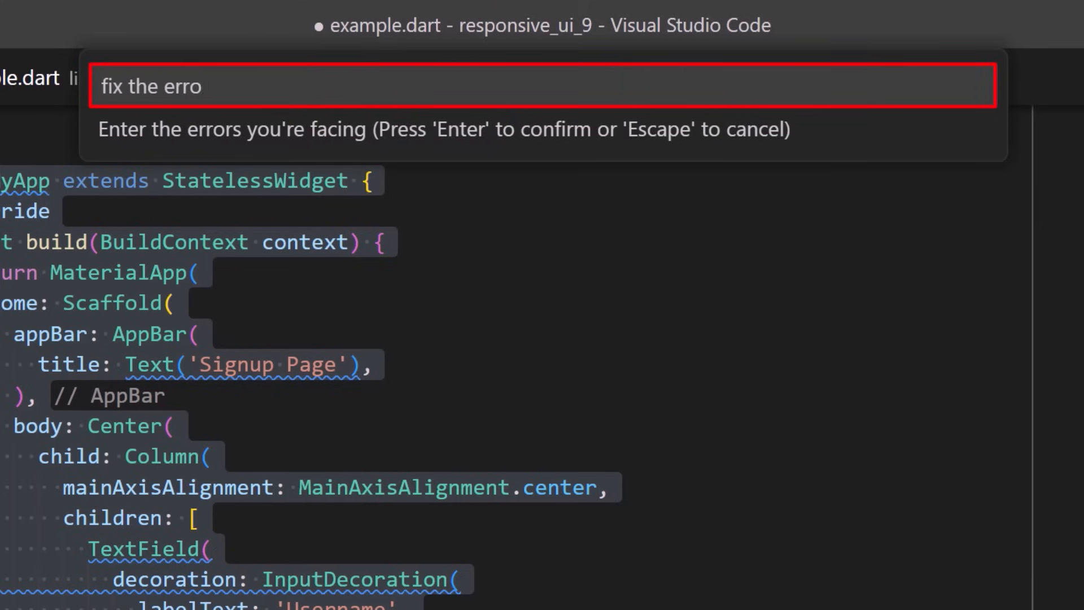